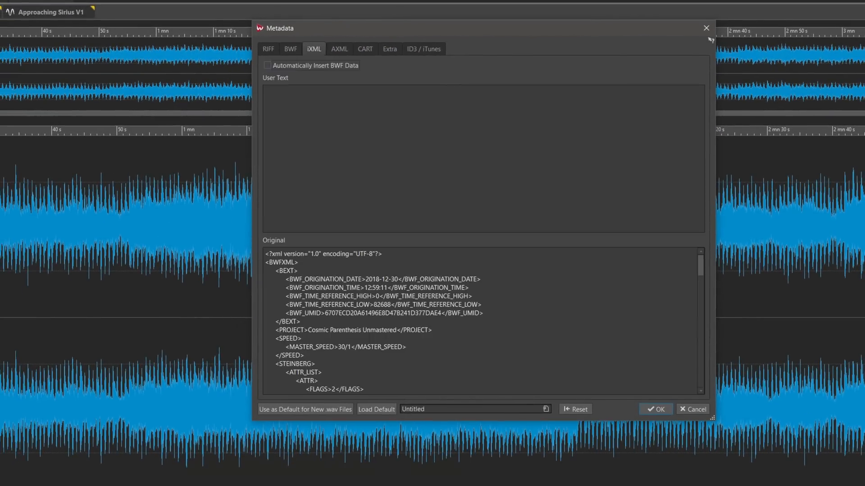
Step: Show the ID3 v2 tags, review the stored song lyrics, then return to the ID3 v2 tag list
click(424, 49)
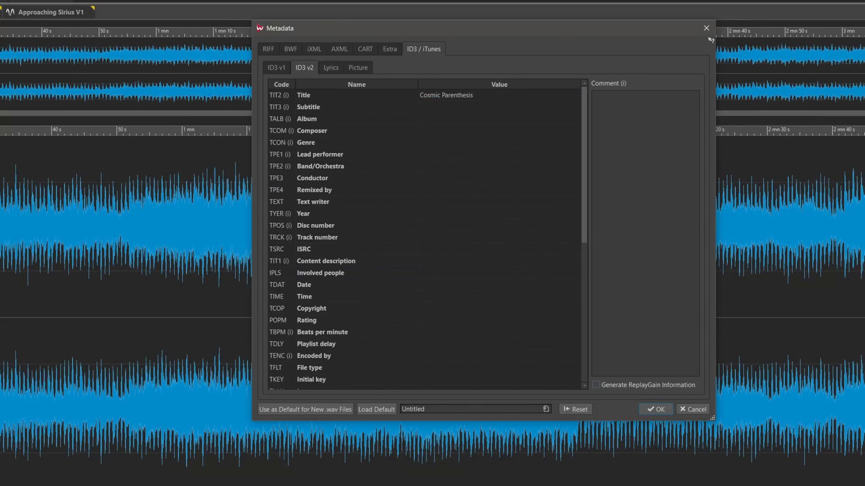
click(331, 67)
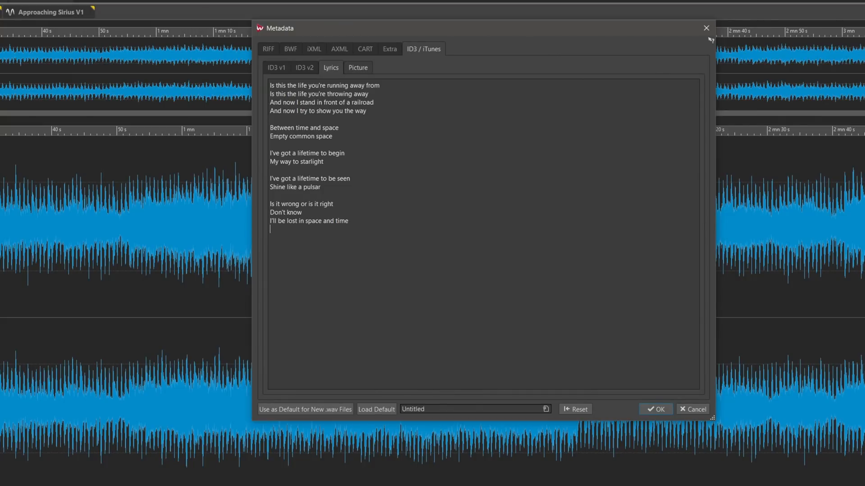
click(305, 68)
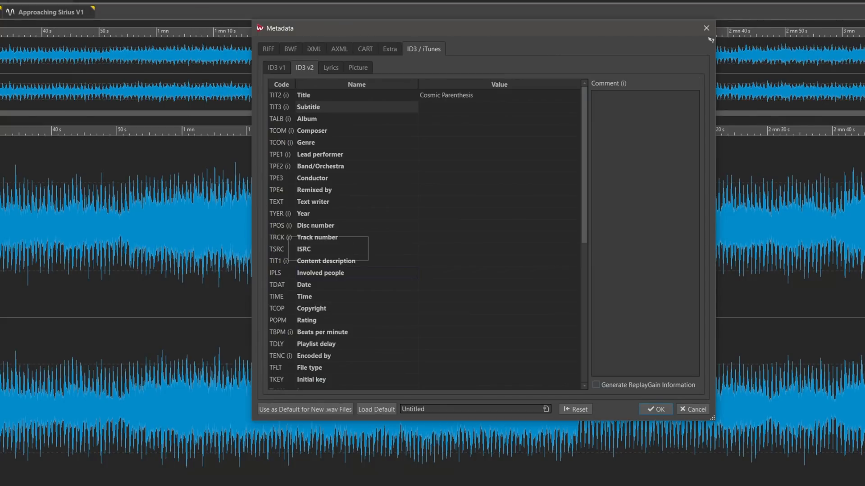